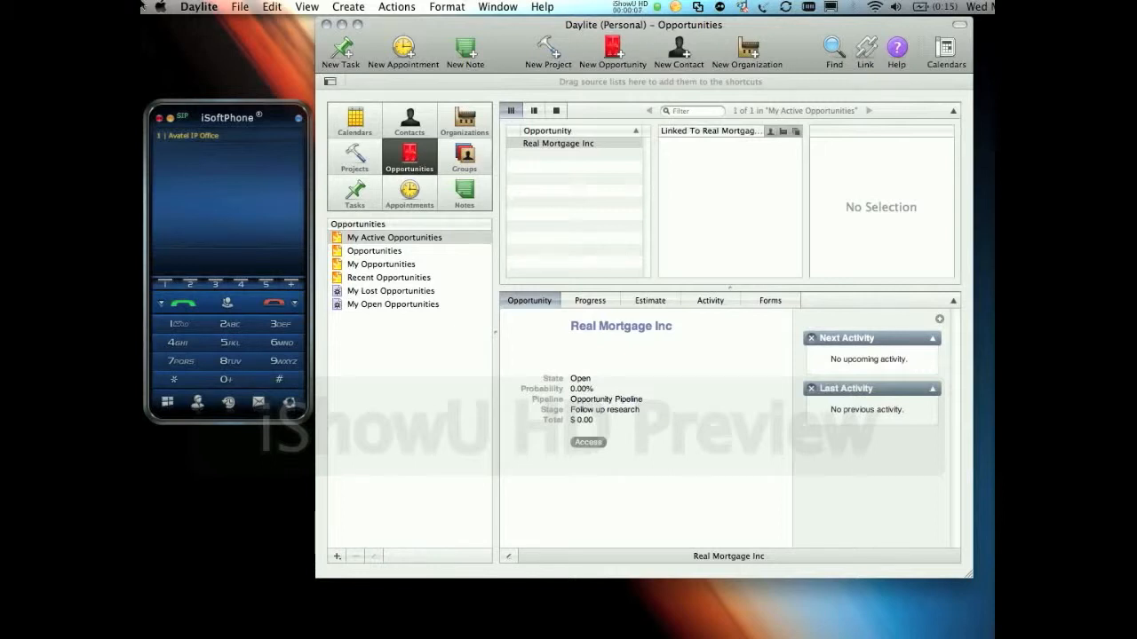
pyautogui.click(158, 7)
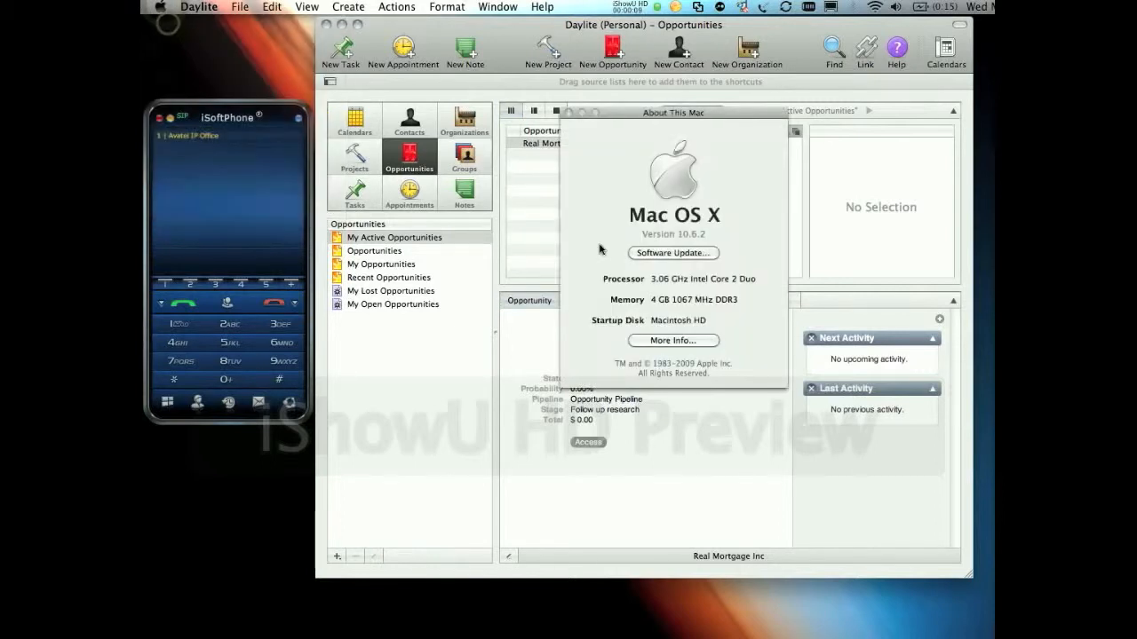
pyautogui.moveTo(559, 170)
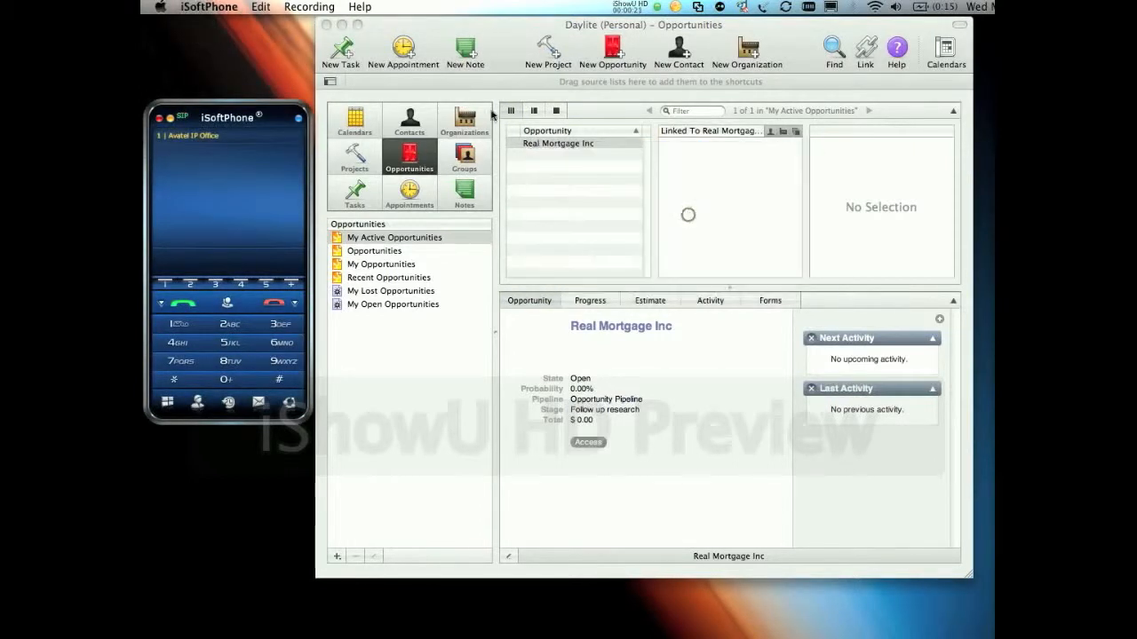
pyautogui.click(199, 8)
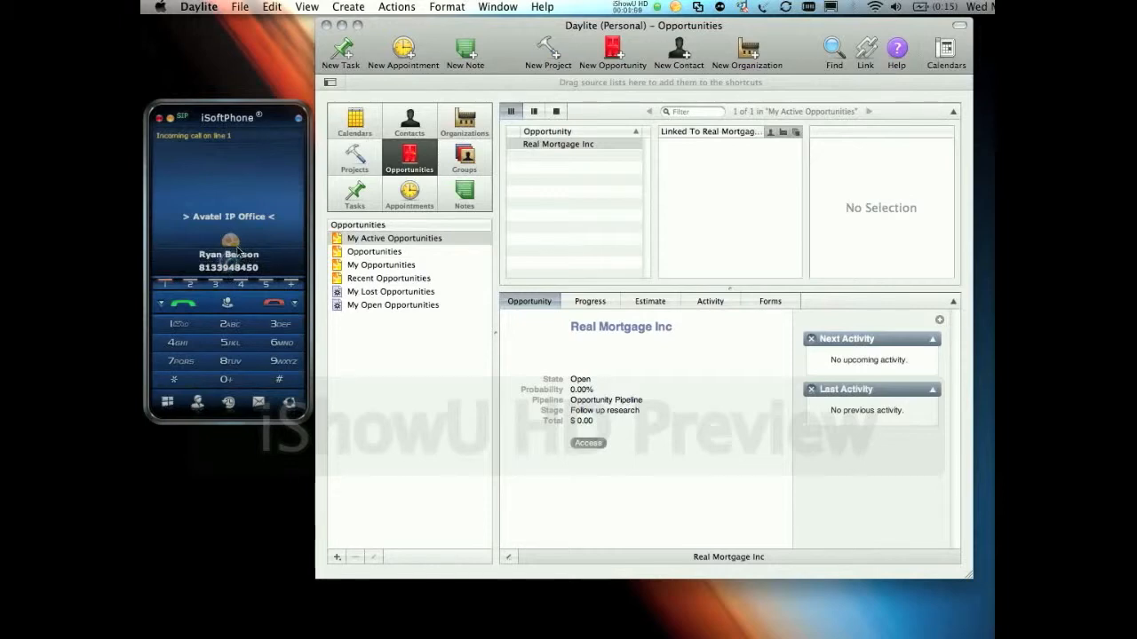
pyautogui.click(408, 121)
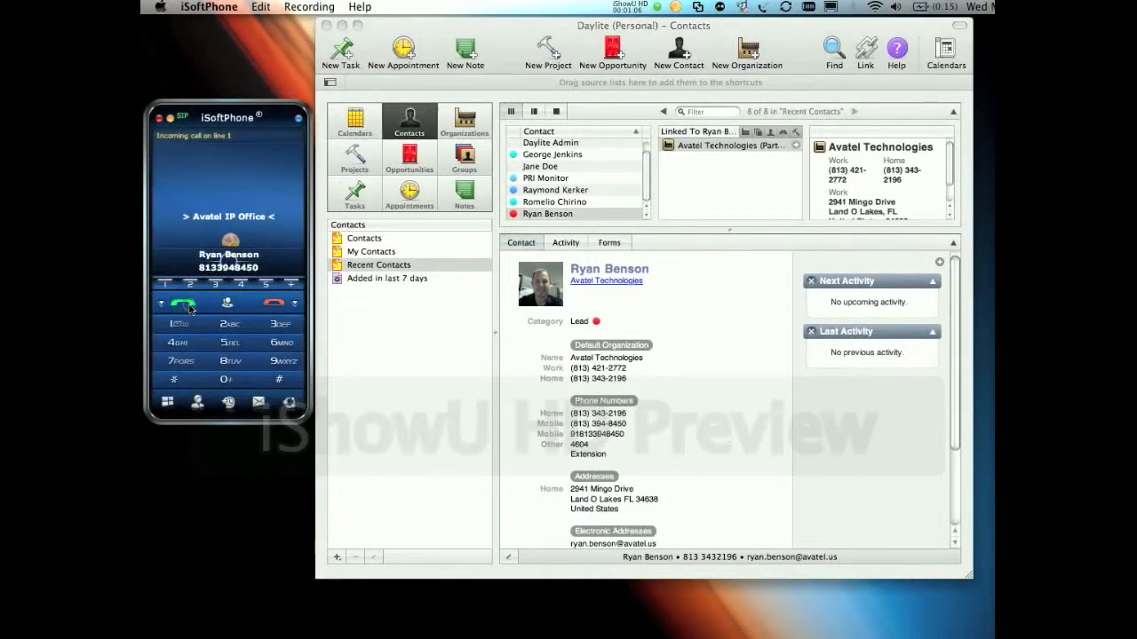
pyautogui.click(183, 302)
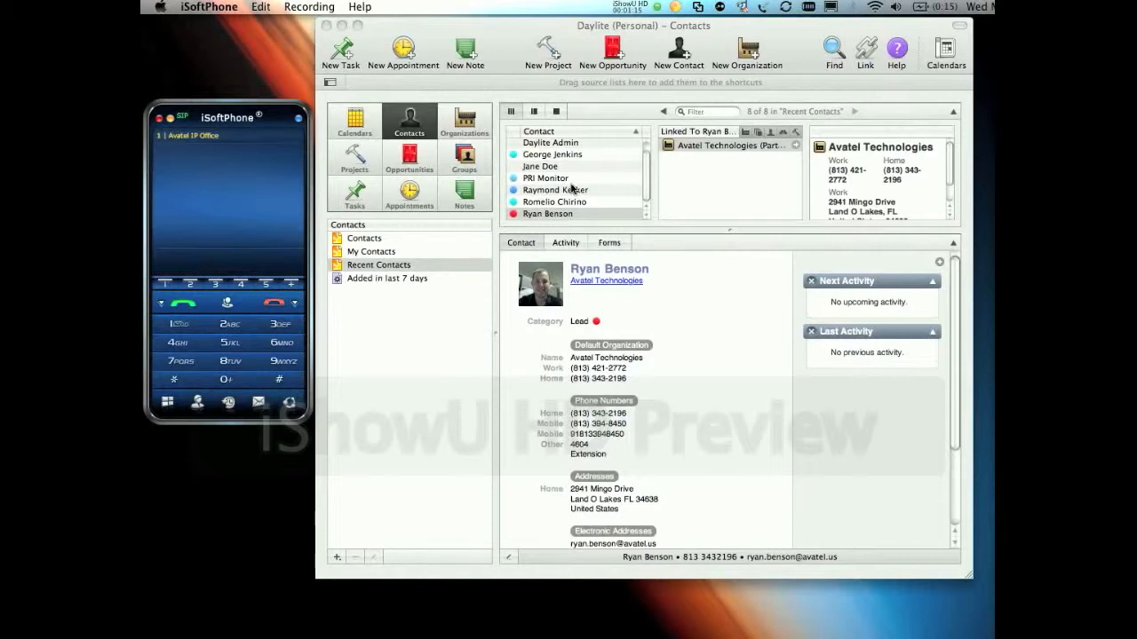
pyautogui.click(555, 189)
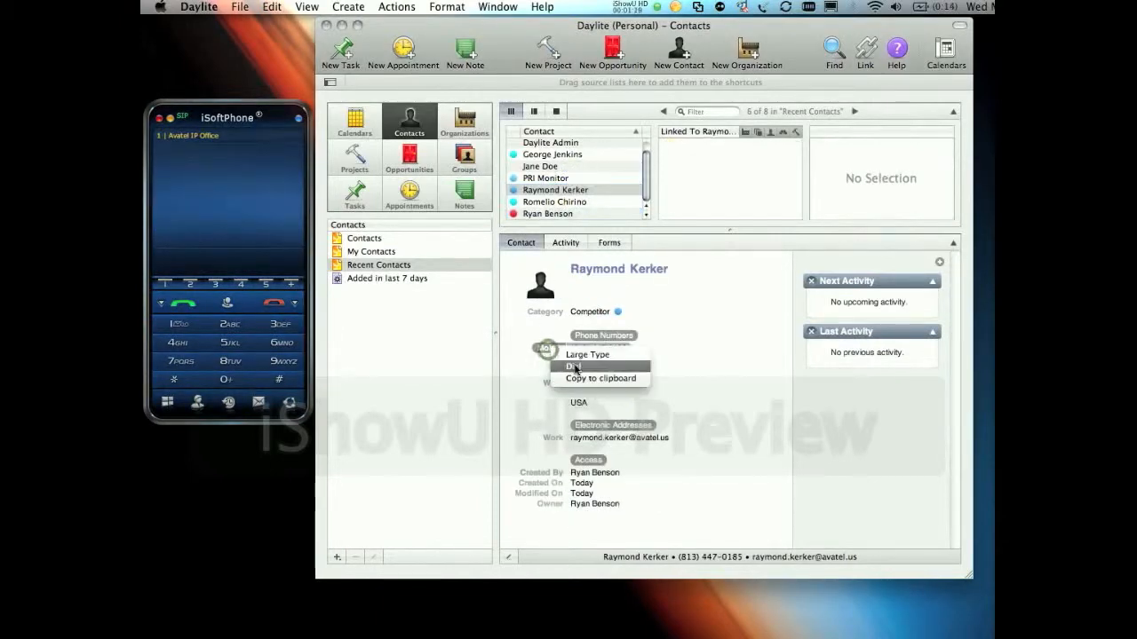
pyautogui.click(575, 366)
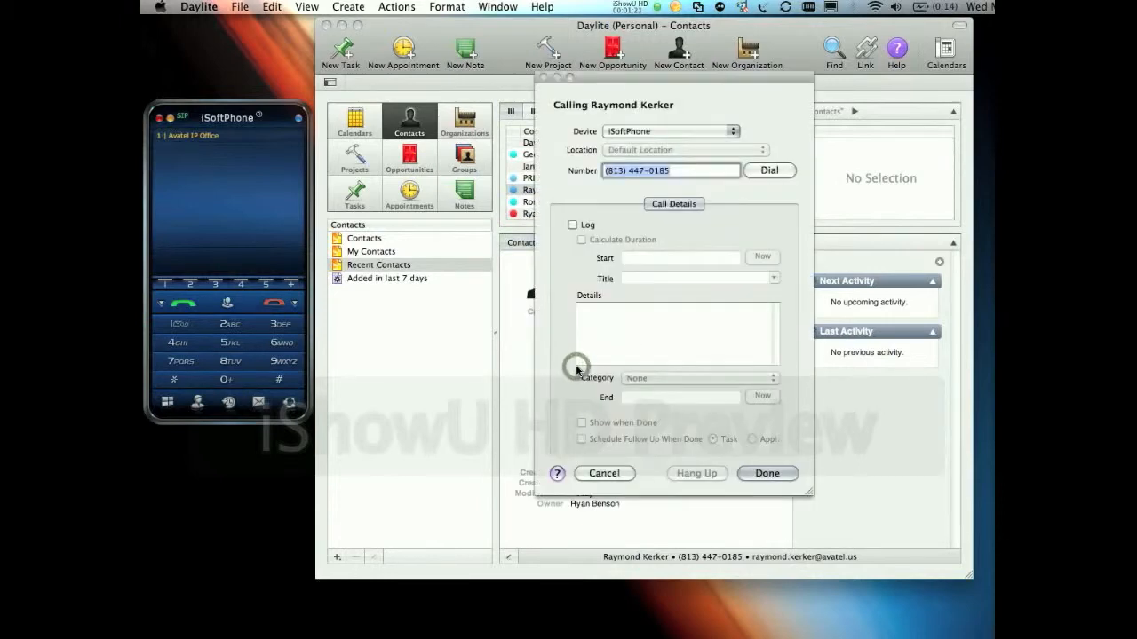